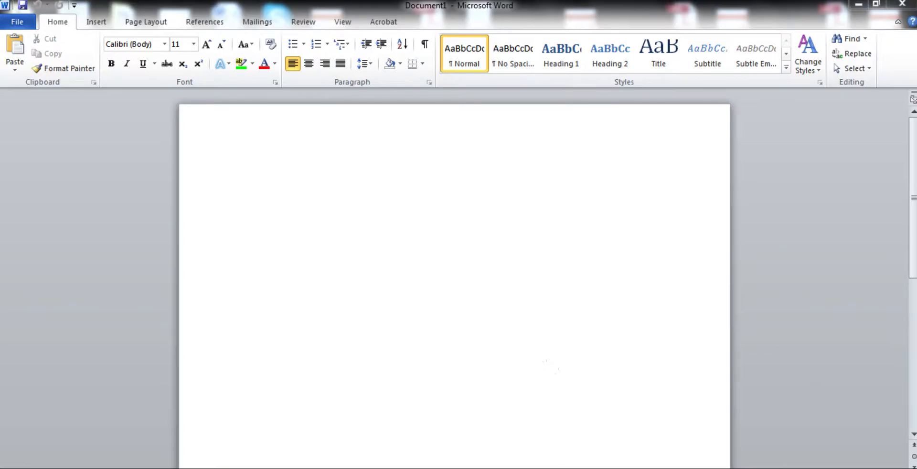
- Go through Start, Control Panel and Clock, Language, and Region to open Region and Language
{"action": "left_click", "coordinate": [11, 464]}
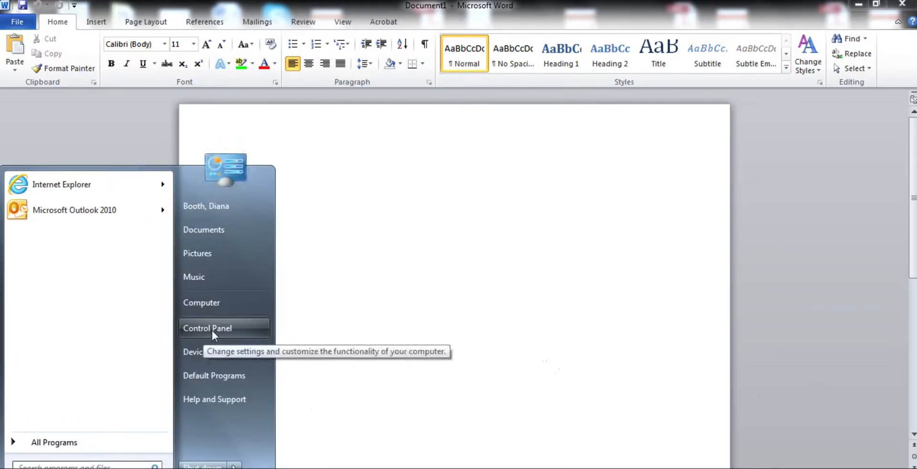
{"action": "left_click", "coordinate": [207, 328]}
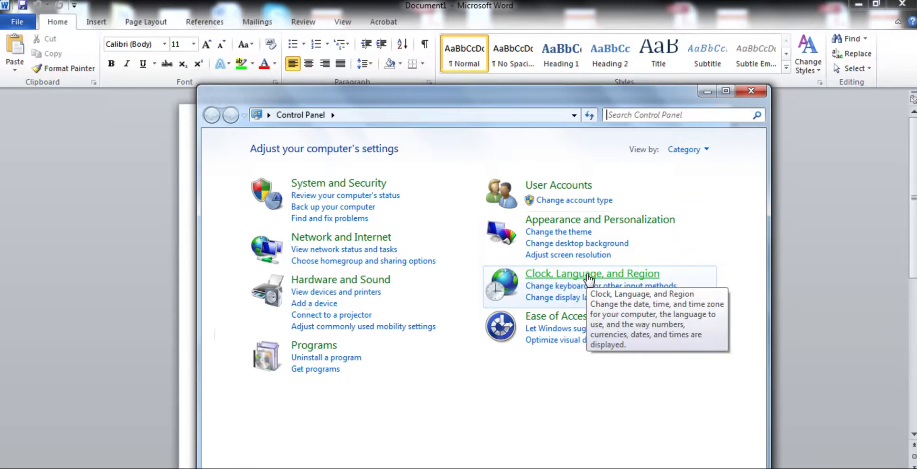
{"action": "left_click", "coordinate": [591, 273]}
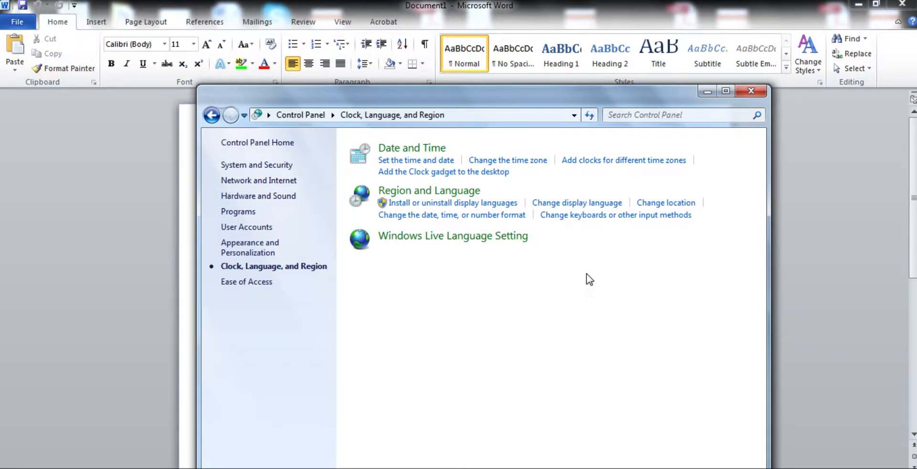
{"action": "mouse_move", "coordinate": [429, 191]}
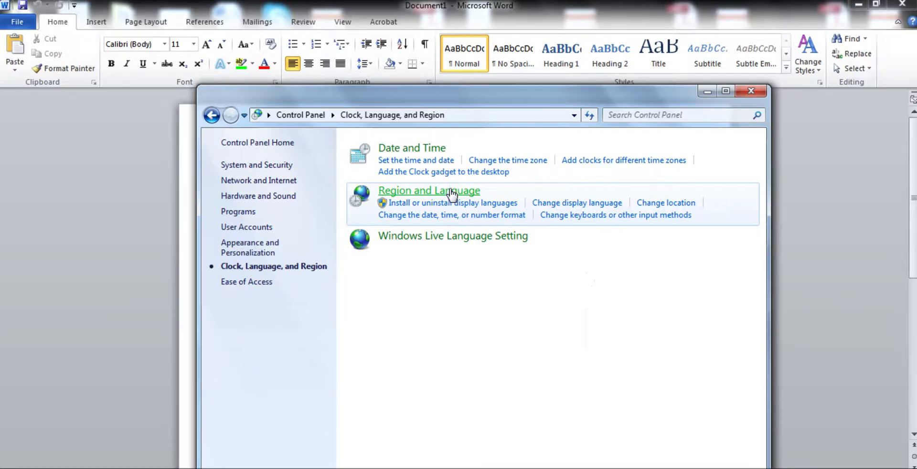
{"action": "left_click", "coordinate": [429, 191]}
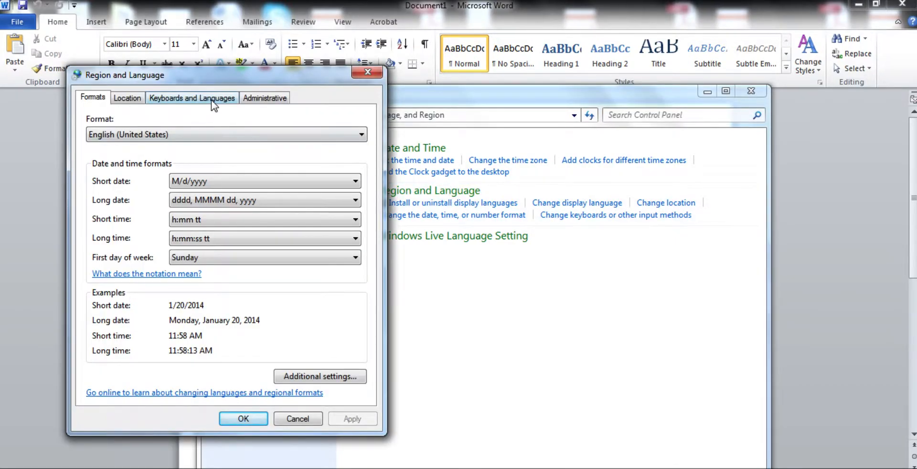
- Open Text Services and Input Languages from the Keyboards and Languages settings
{"action": "left_click", "coordinate": [192, 98]}
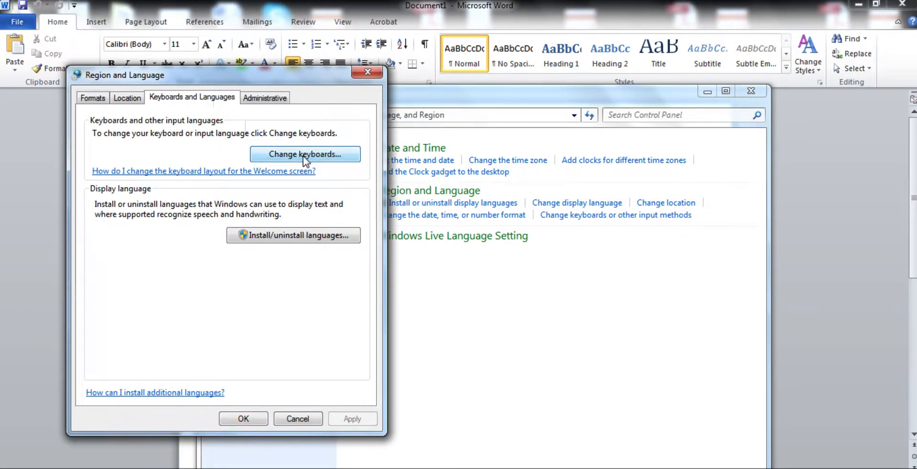
{"action": "left_click", "coordinate": [305, 154]}
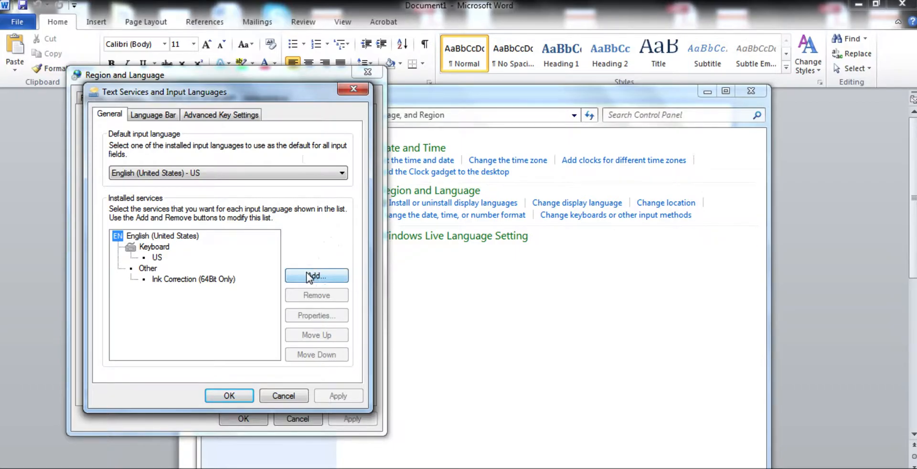
- In Add Input Language, expand Russian (Russia) > Keyboard and tick the Russian layout
{"action": "left_click", "coordinate": [316, 276]}
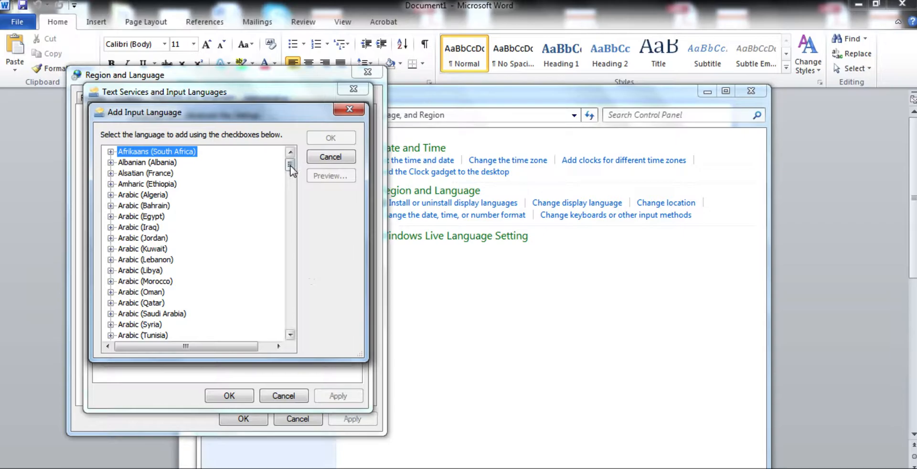
{"action": "left_click_drag", "start_coordinate": [290, 164], "coordinate": [290, 296]}
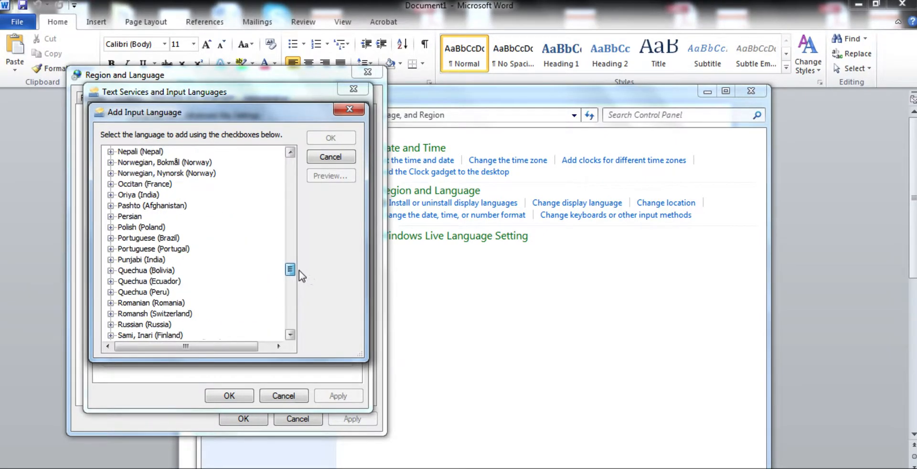
{"action": "scroll", "scroll_direction": "down", "scroll_amount": 3}
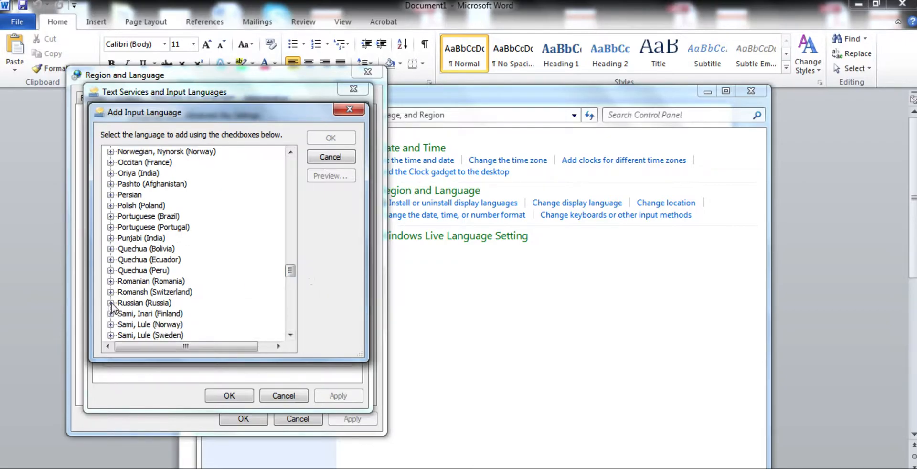
{"action": "left_click", "coordinate": [111, 302]}
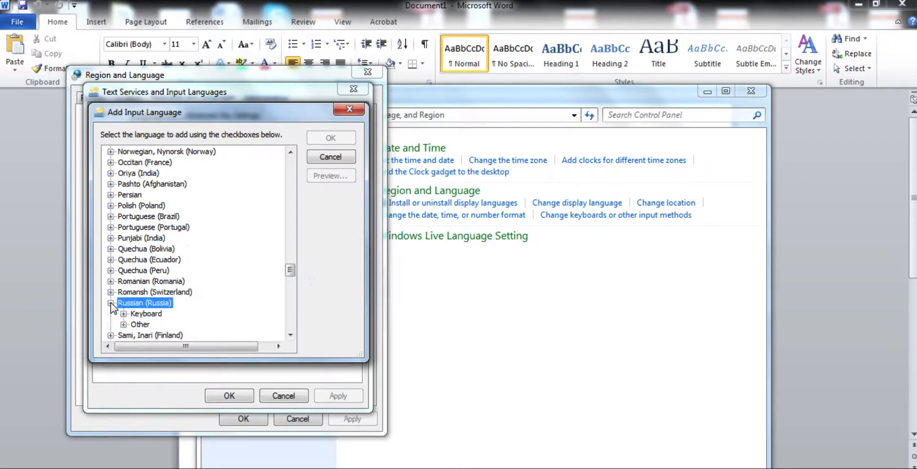
{"action": "left_click", "coordinate": [124, 314]}
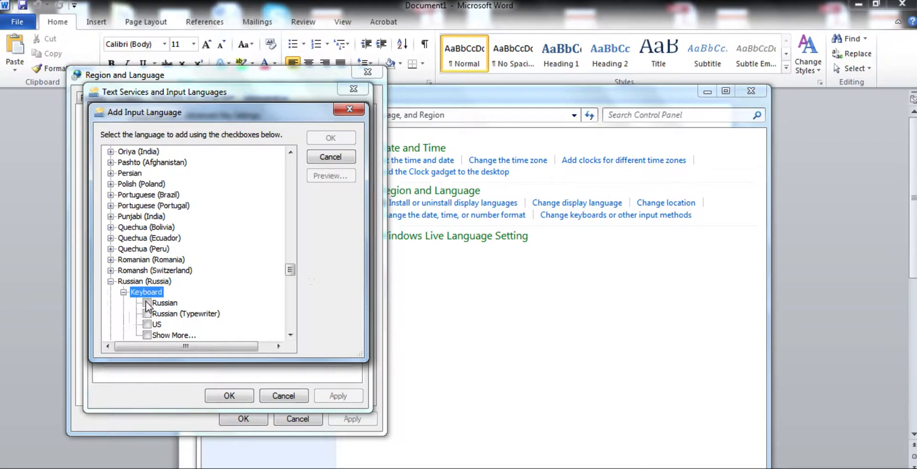
{"action": "left_click", "coordinate": [146, 302]}
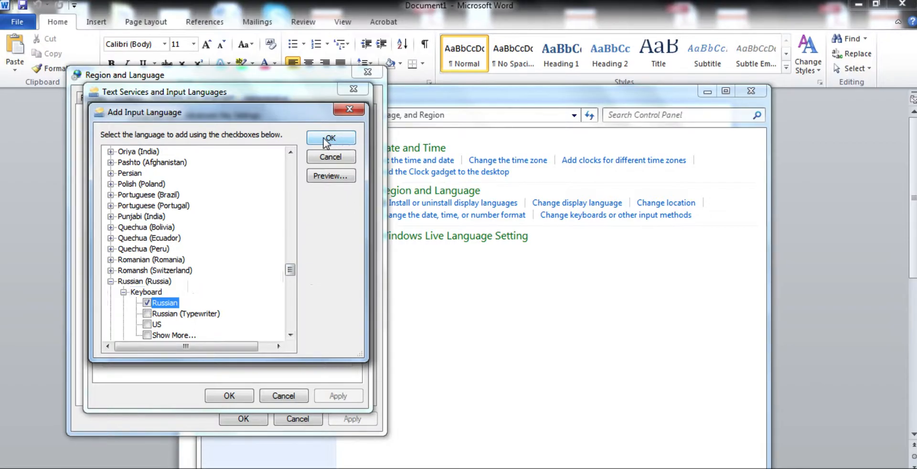
- Confirm the Russian keyboard and close all three language dialogs with OK
{"action": "left_click", "coordinate": [330, 138]}
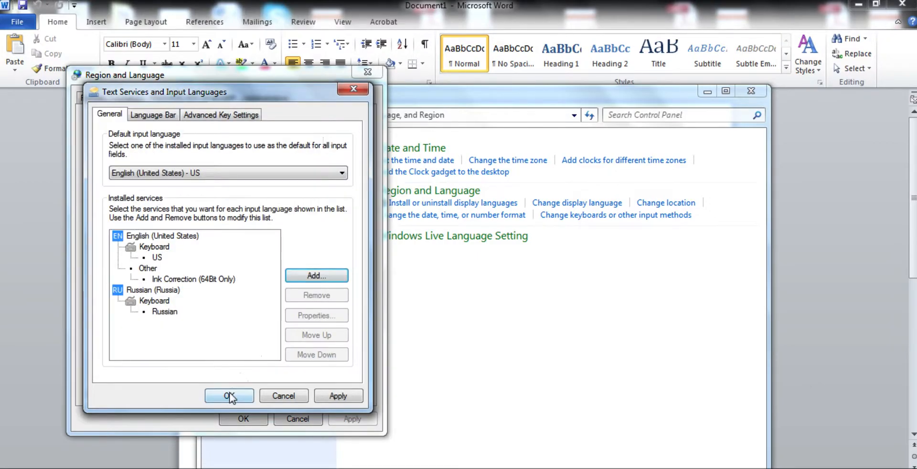
{"action": "left_click", "coordinate": [229, 396]}
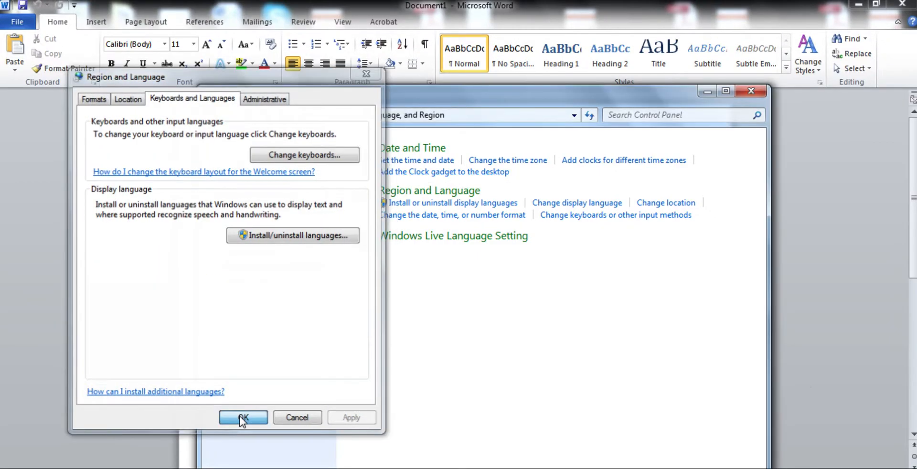
{"action": "left_click", "coordinate": [242, 418]}
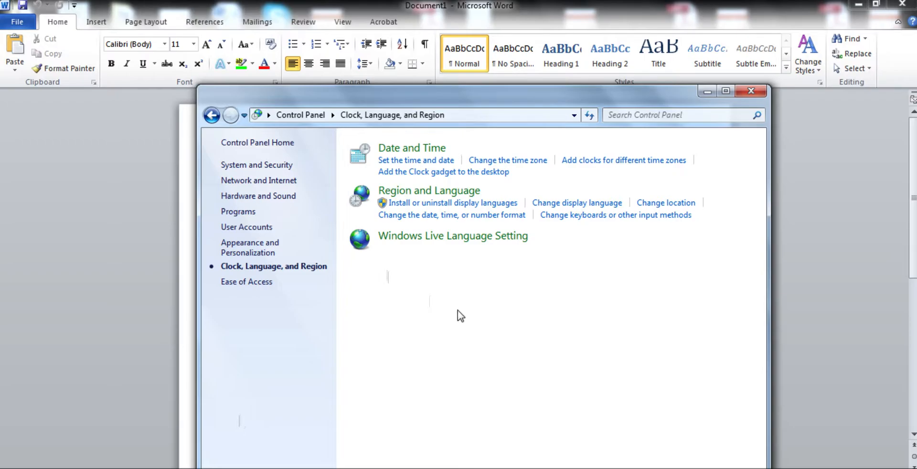
{"action": "mouse_move", "coordinate": [371, 306]}
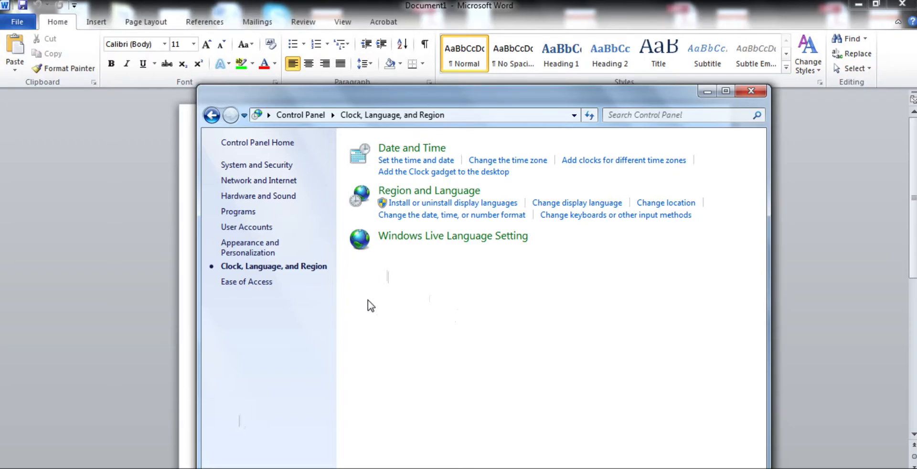
{"action": "mouse_move", "coordinate": [246, 281]}
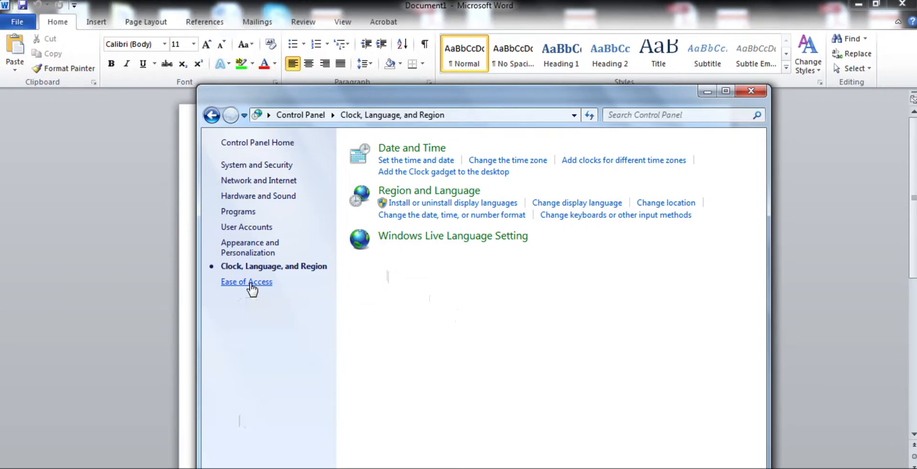
- Launch the On-Screen Keyboard via Ease of Access and the Ease of Access Center
{"action": "left_click", "coordinate": [246, 281]}
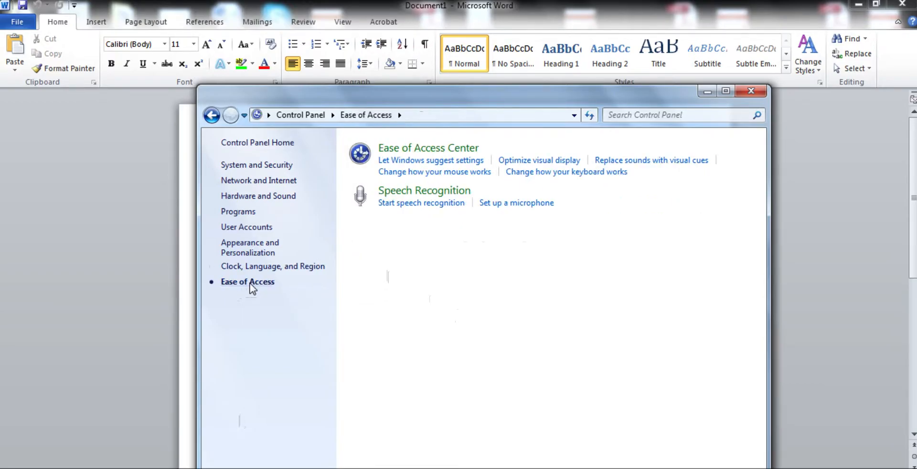
{"action": "mouse_move", "coordinate": [428, 147]}
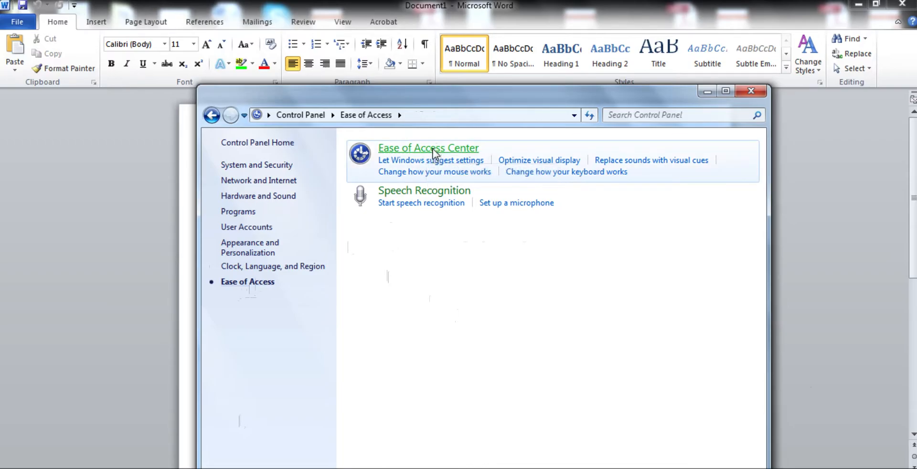
{"action": "left_click", "coordinate": [427, 147]}
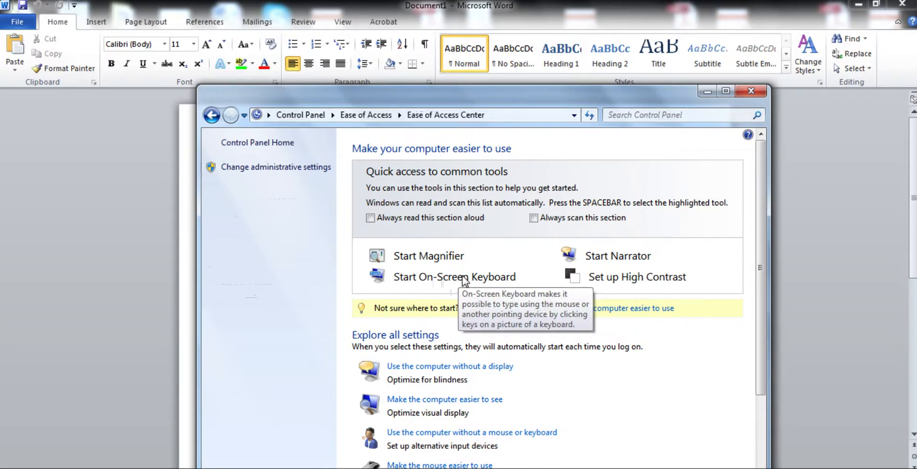
{"action": "left_click", "coordinate": [454, 277]}
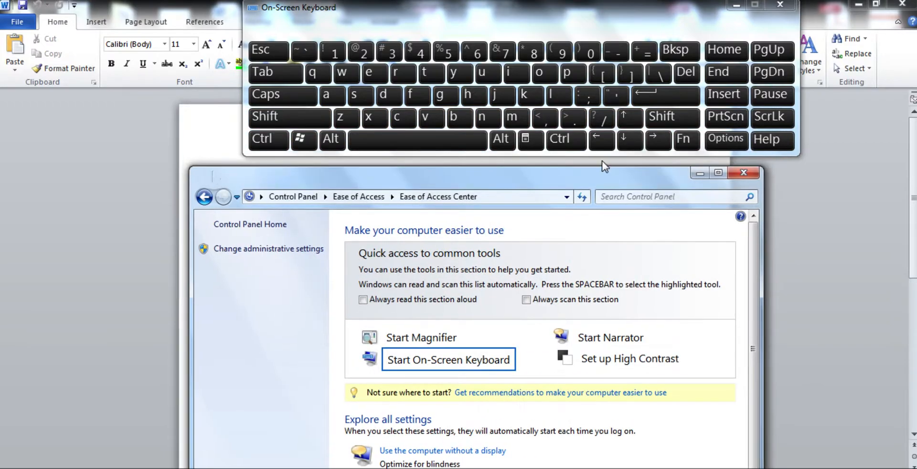
- Move the settings window aside and switch the On-Screen Keyboard to Cyrillic letters
{"action": "left_click", "coordinate": [744, 172]}
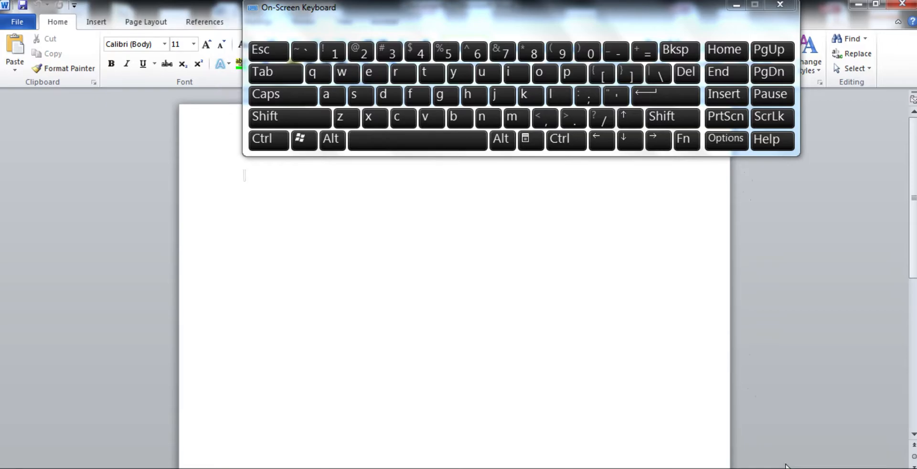
{"action": "mouse_move", "coordinate": [513, 310]}
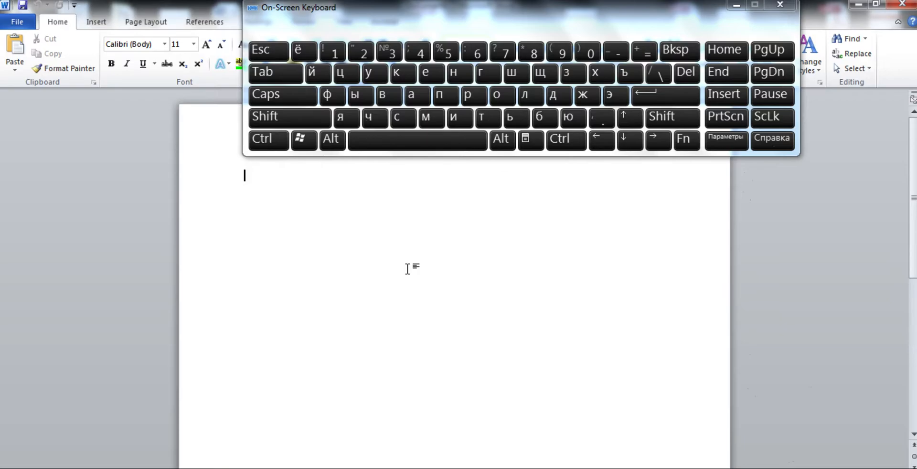
{"action": "mouse_move", "coordinate": [355, 210]}
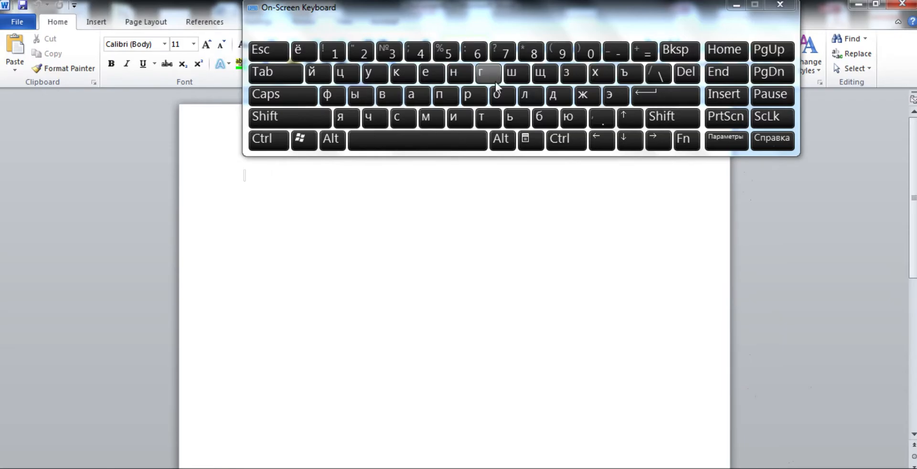
{"action": "left_click", "coordinate": [488, 72]}
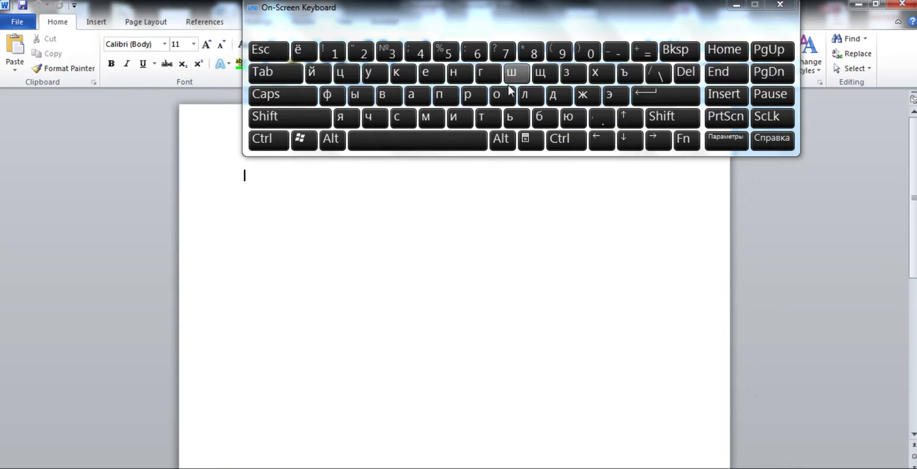
{"action": "mouse_move", "coordinate": [474, 257]}
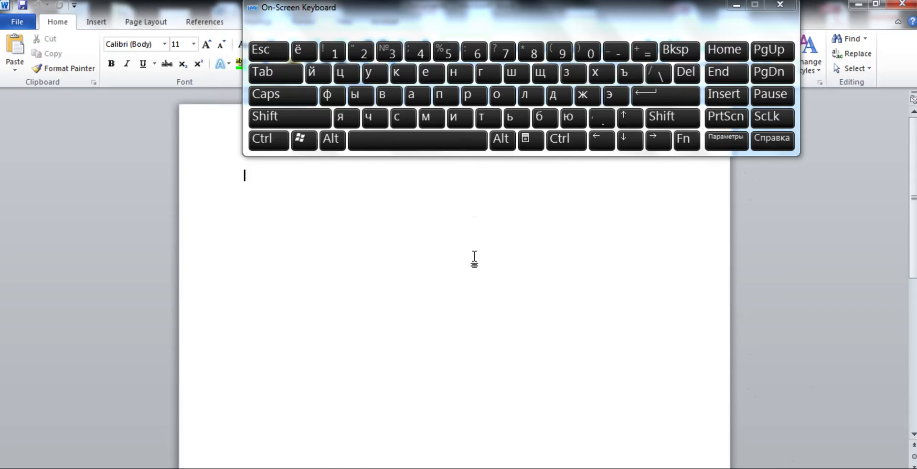
{"action": "mouse_move", "coordinate": [541, 232]}
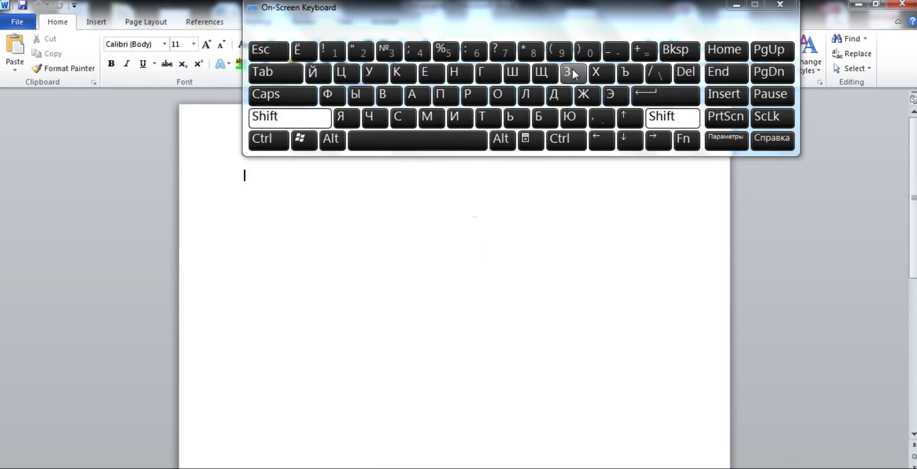
- Type 'Здравствуйте!' into Word with the On-Screen Keyboard, then close the keyboard
{"action": "left_click", "coordinate": [572, 72]}
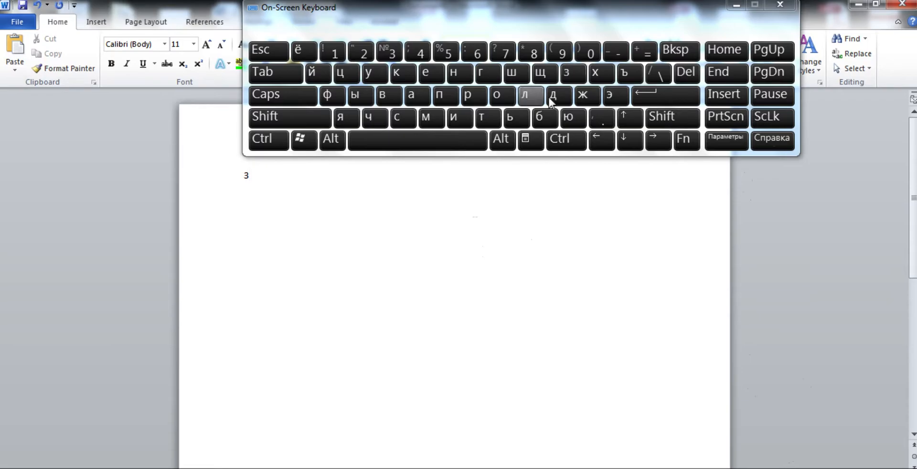
{"action": "left_click", "coordinate": [446, 94]}
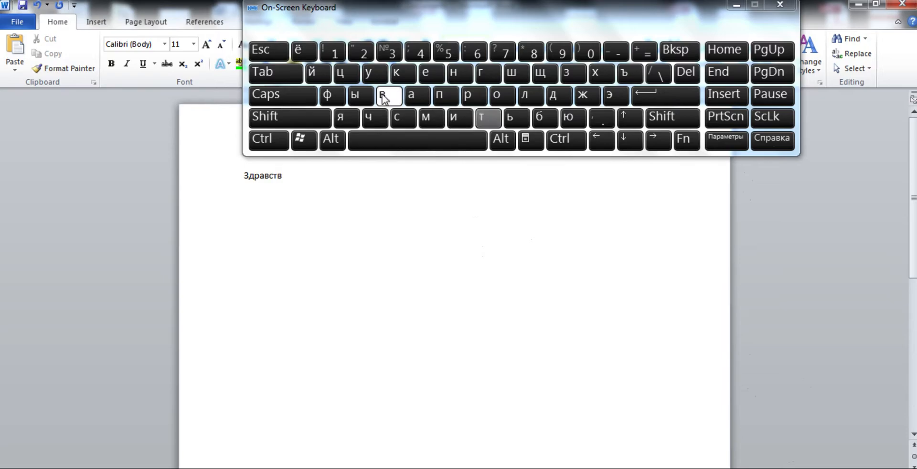
{"action": "left_click", "coordinate": [312, 73]}
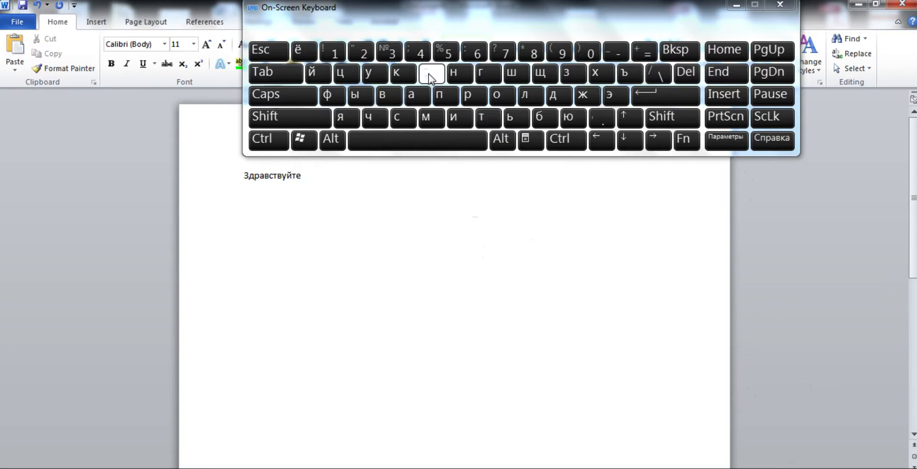
{"action": "left_click", "coordinate": [430, 73]}
{"action": "type", "text": "!"}
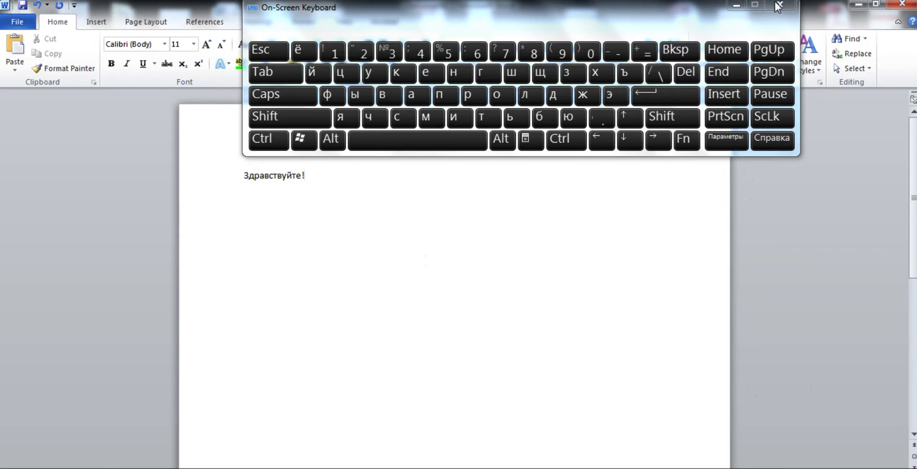
{"action": "mouse_move", "coordinate": [778, 7]}
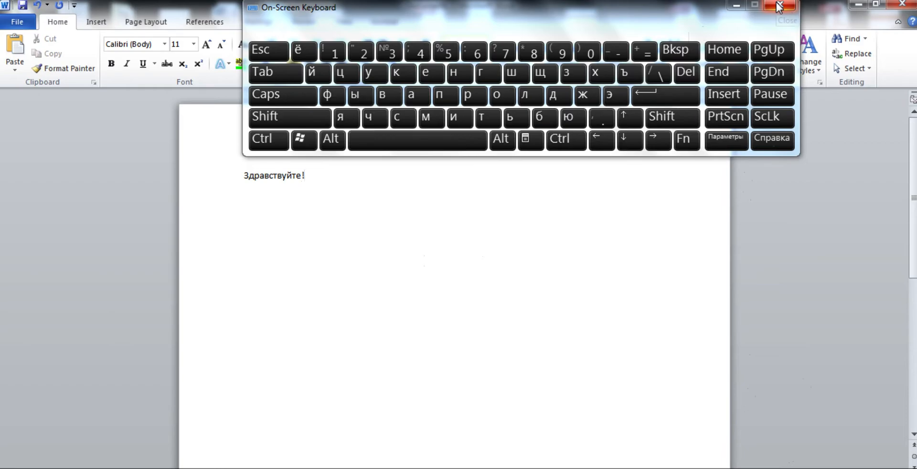
{"action": "left_click", "coordinate": [778, 6]}
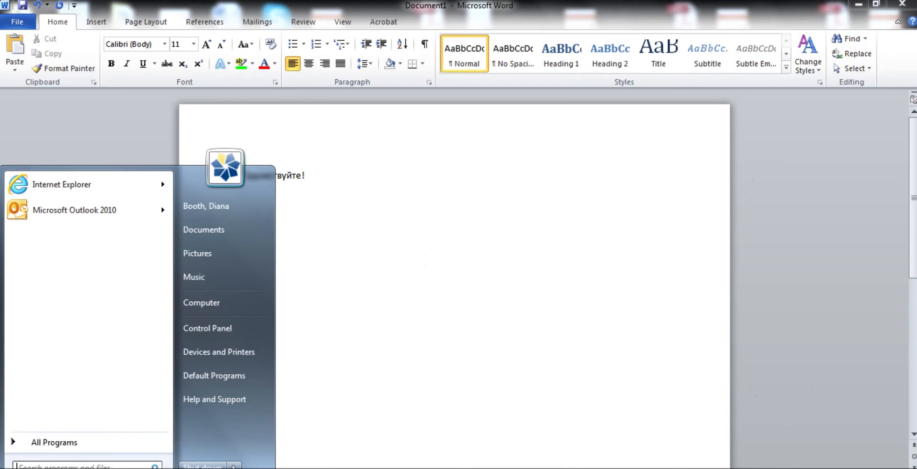
{"action": "mouse_move", "coordinate": [94, 350]}
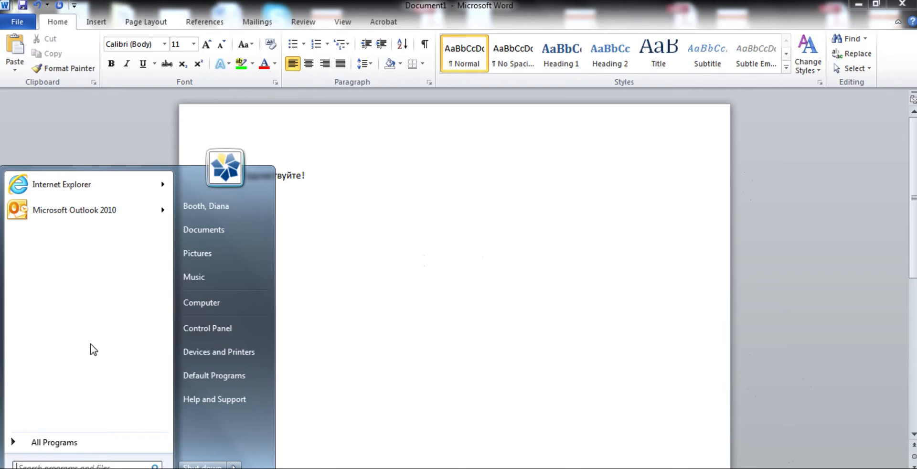
{"action": "mouse_move", "coordinate": [54, 443]}
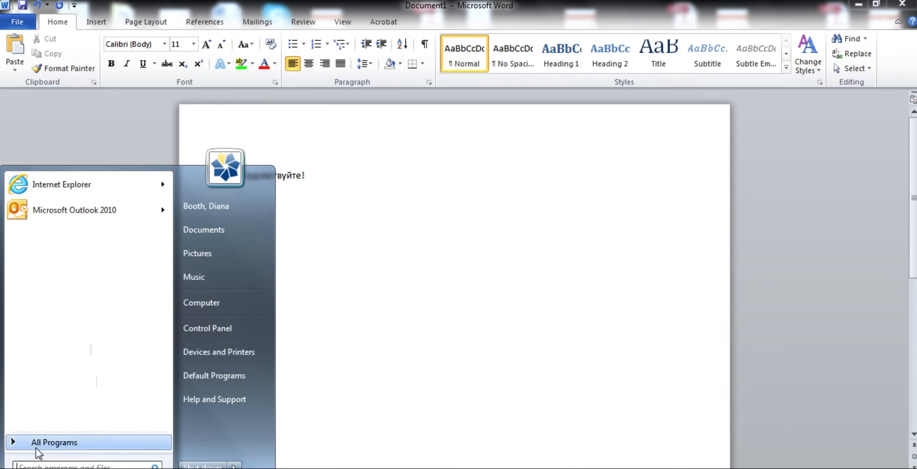
- Expand All Programs > Accessories > Ease of Access to show On-Screen Keyboard
{"action": "left_click", "coordinate": [54, 443]}
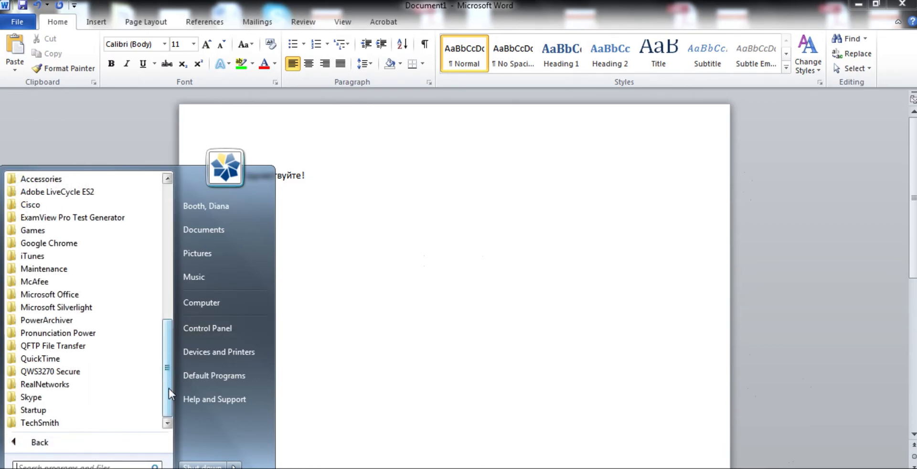
{"action": "left_click", "coordinate": [41, 179]}
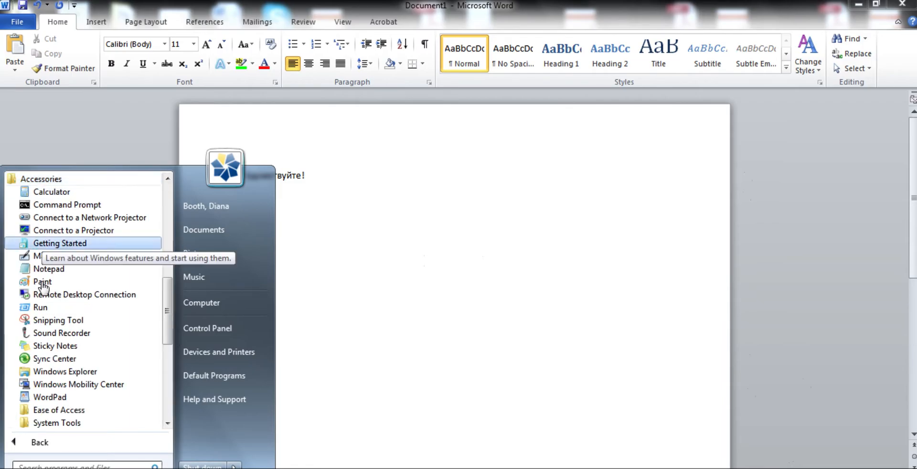
{"action": "mouse_move", "coordinate": [51, 409]}
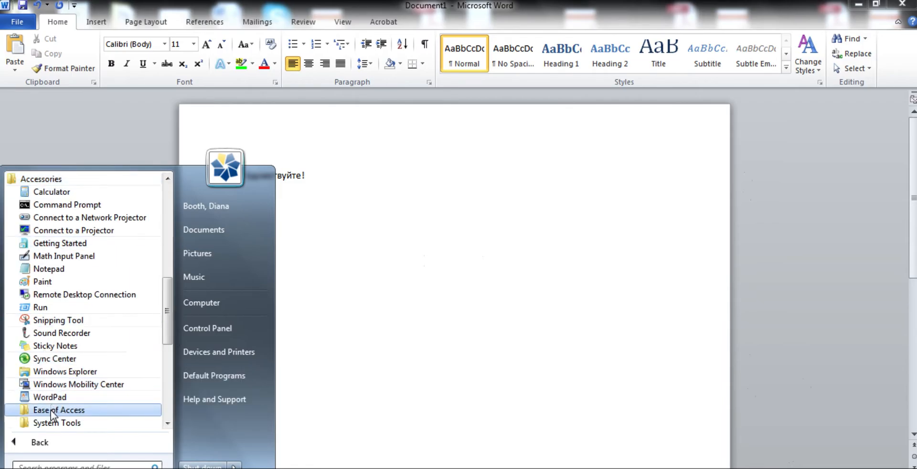
{"action": "left_click", "coordinate": [58, 410]}
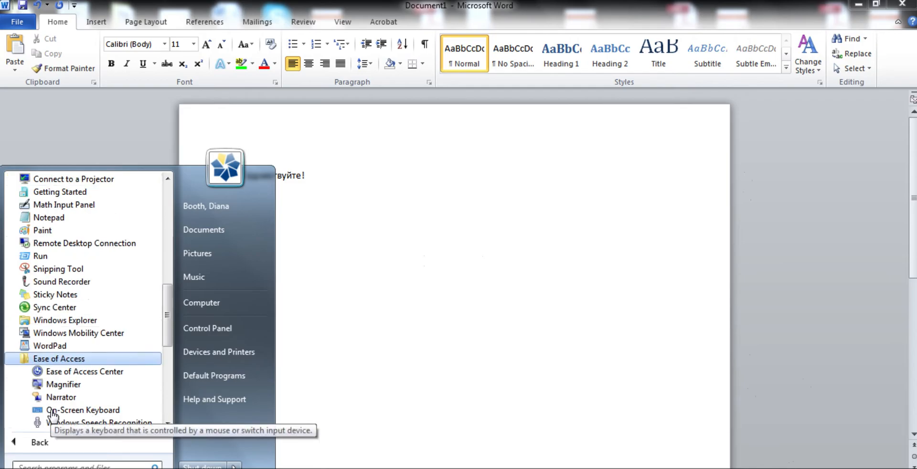
{"action": "scroll", "scroll_direction": "down", "scroll_amount": 3}
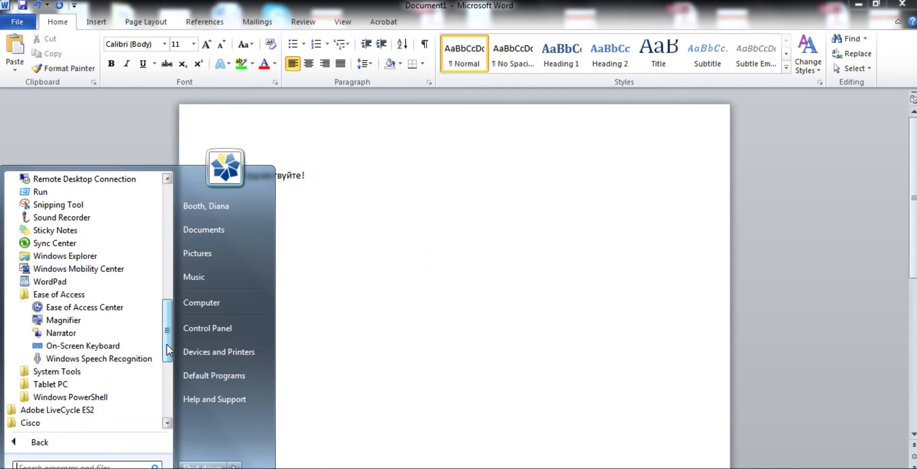
{"action": "mouse_move", "coordinate": [82, 345]}
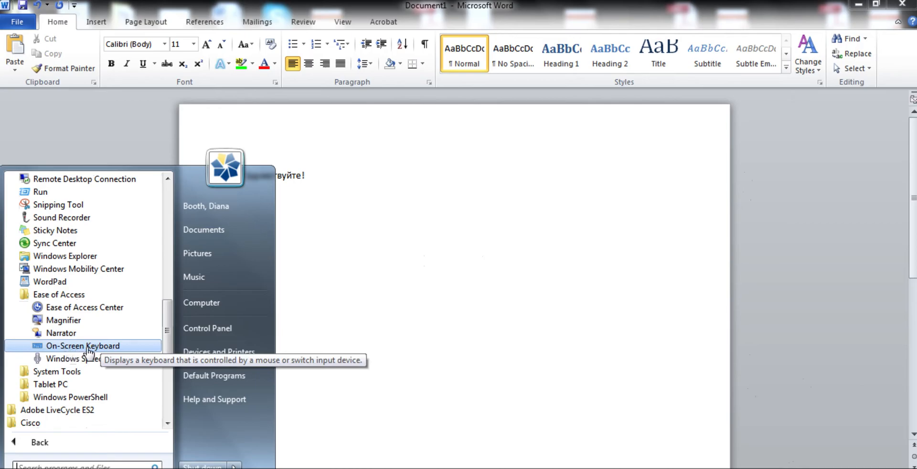
{"action": "mouse_move", "coordinate": [76, 351]}
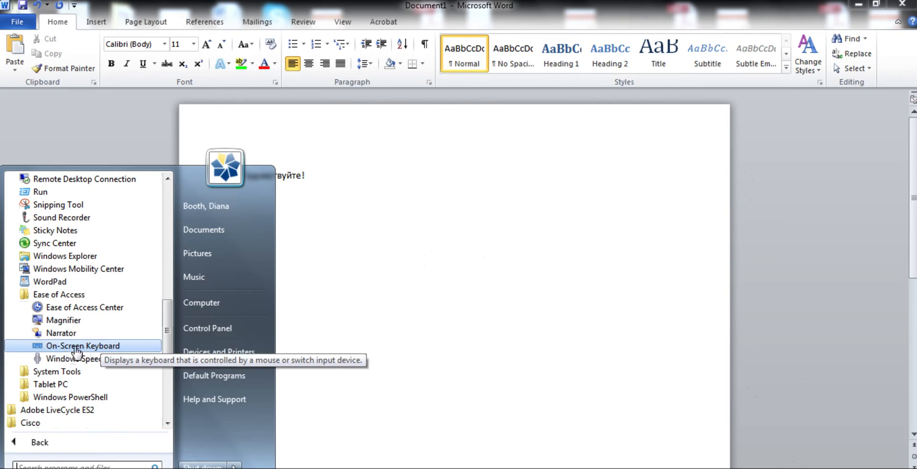
- Launch On-Screen Keyboard from the Ease of Access folder
{"action": "left_click", "coordinate": [83, 345]}
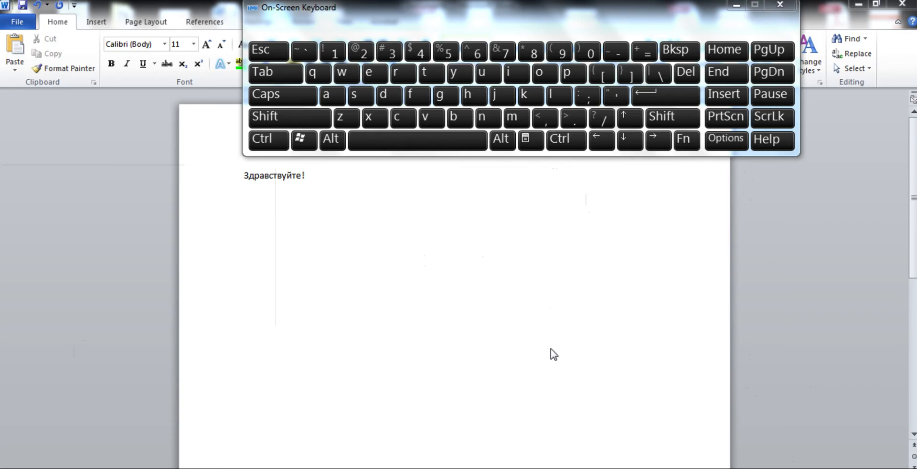
{"action": "mouse_move", "coordinate": [604, 345]}
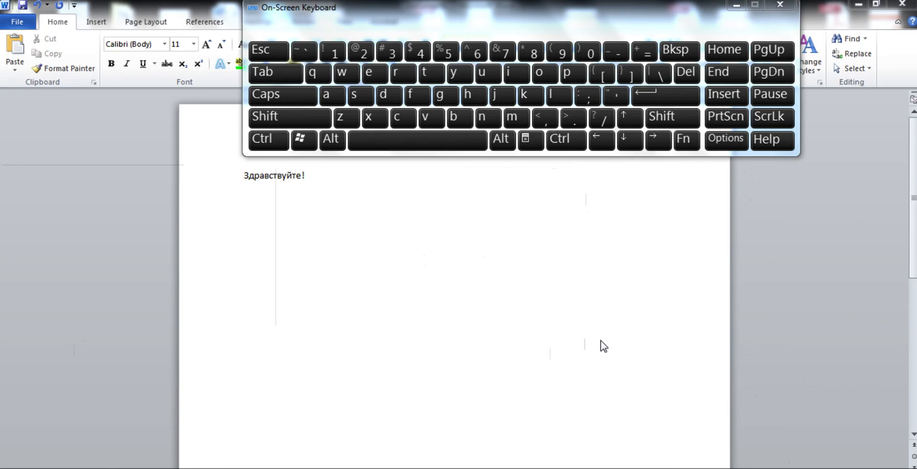
{"action": "mouse_move", "coordinate": [759, 385]}
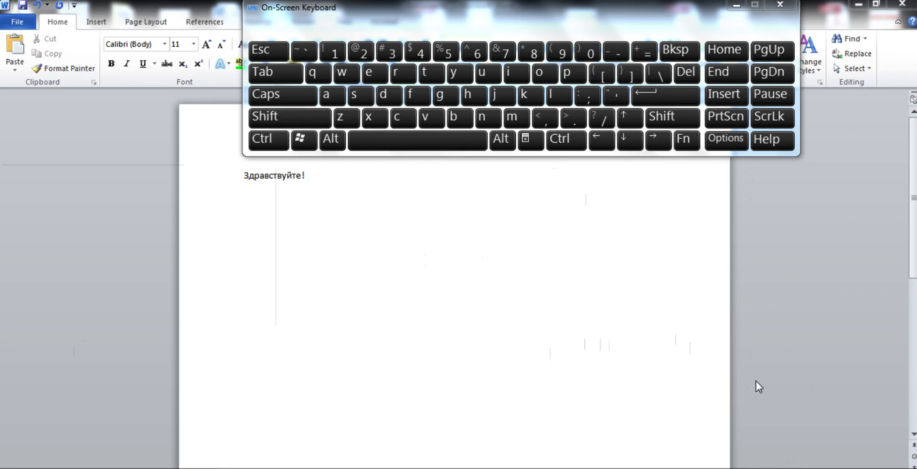